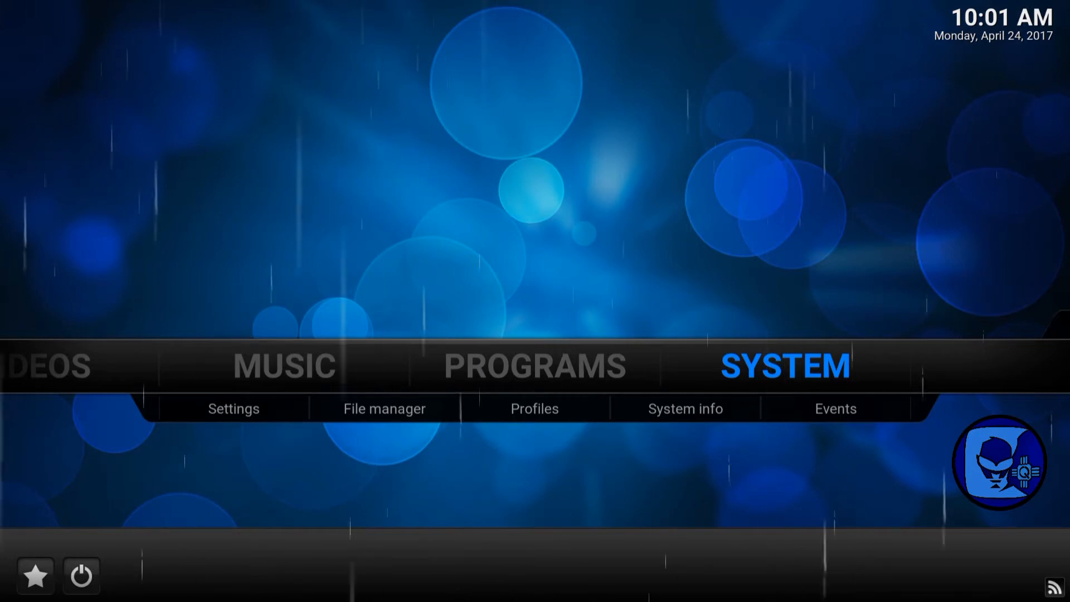
Step: Open System settings, go to the Weather category, and list the weather services
click(233, 408)
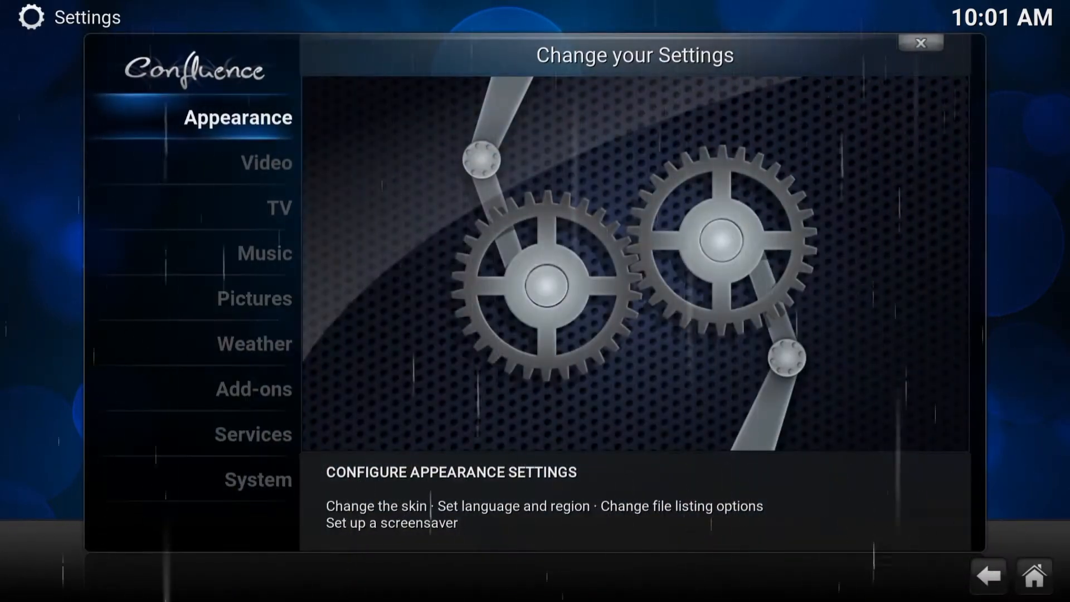
click(279, 208)
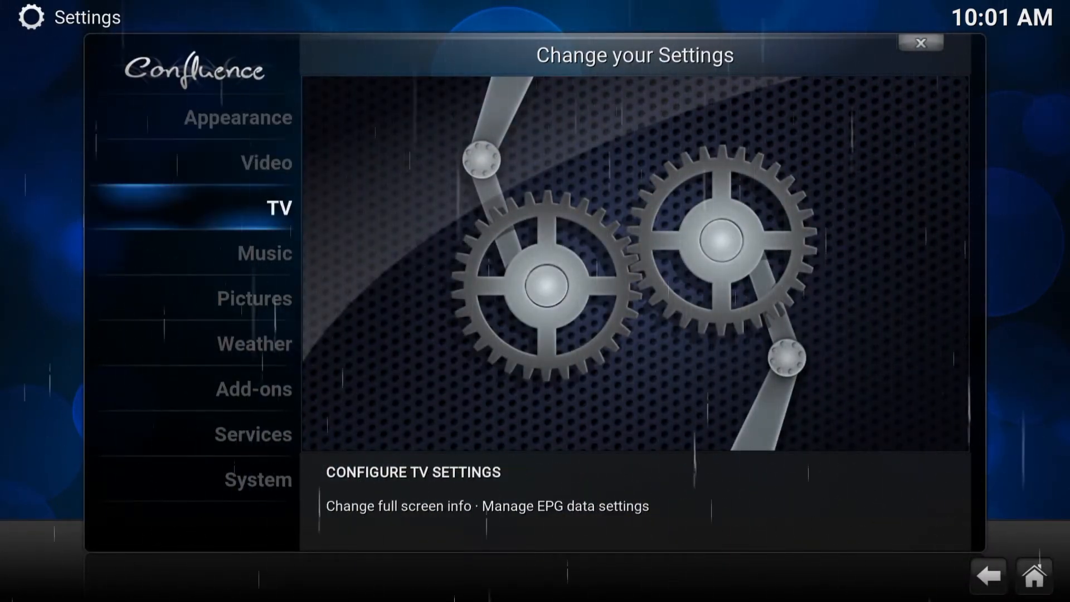
click(254, 343)
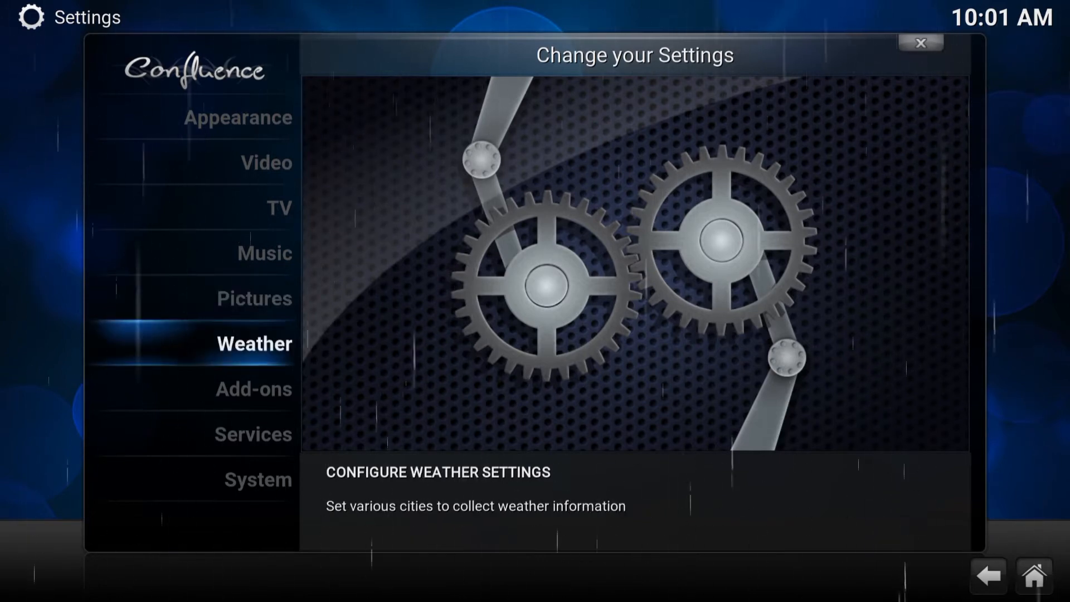
click(254, 343)
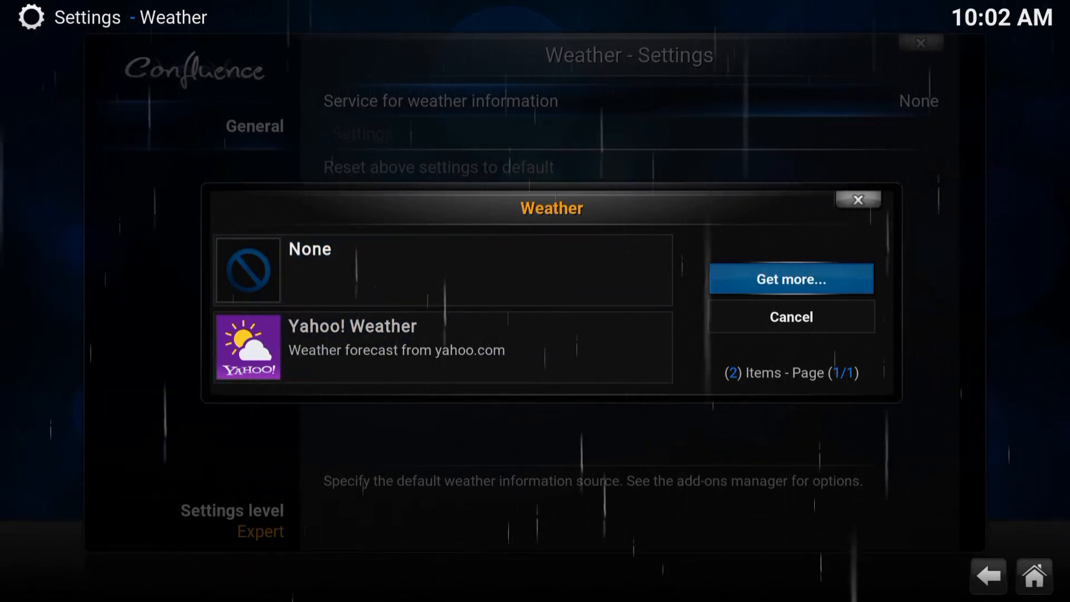
Step: Choose Yahoo! Weather from the service list instead of None
click(791, 279)
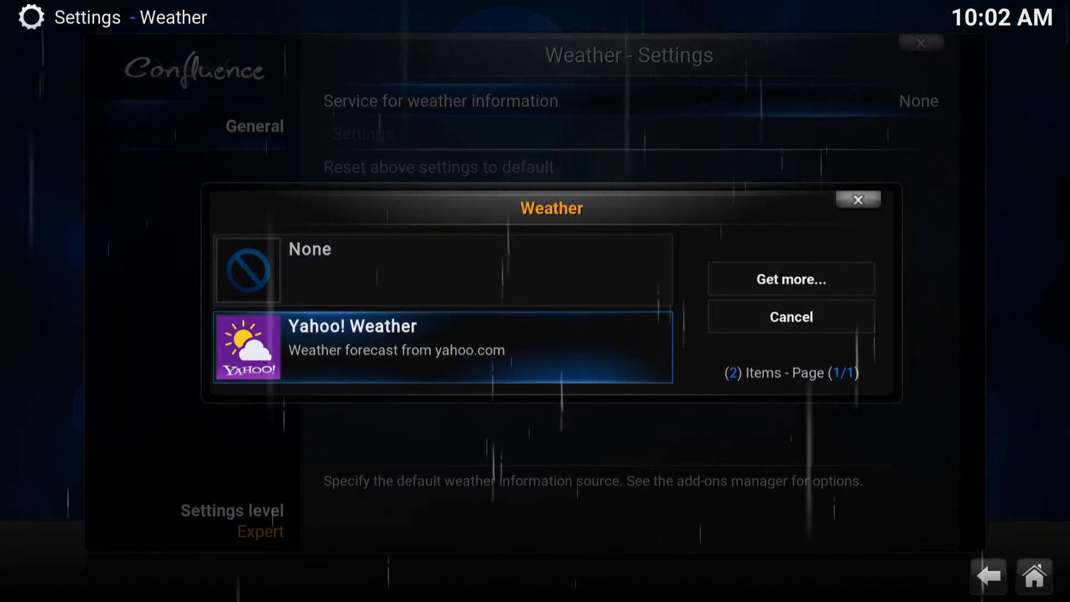
click(441, 344)
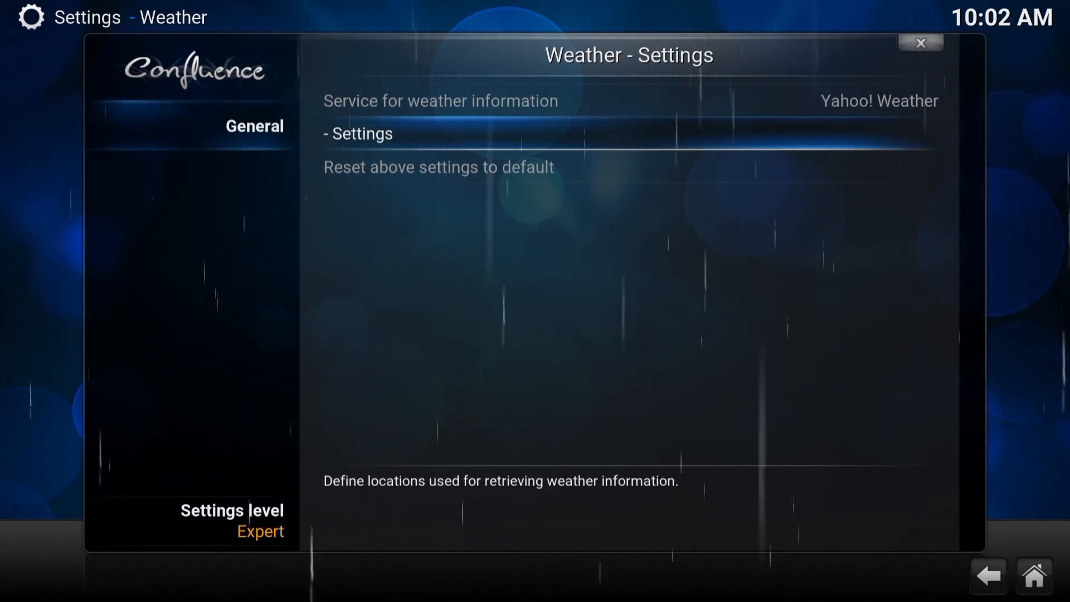
Step: Enter New York (US) as Yahoo! Weather Location 1 and confirm with OK
click(358, 133)
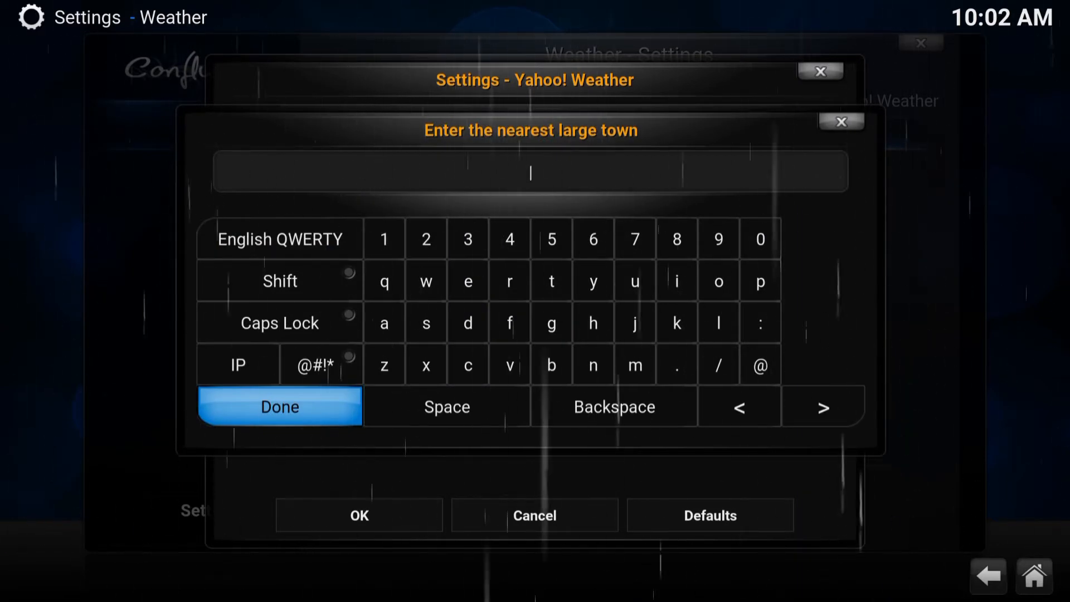
click(278, 407)
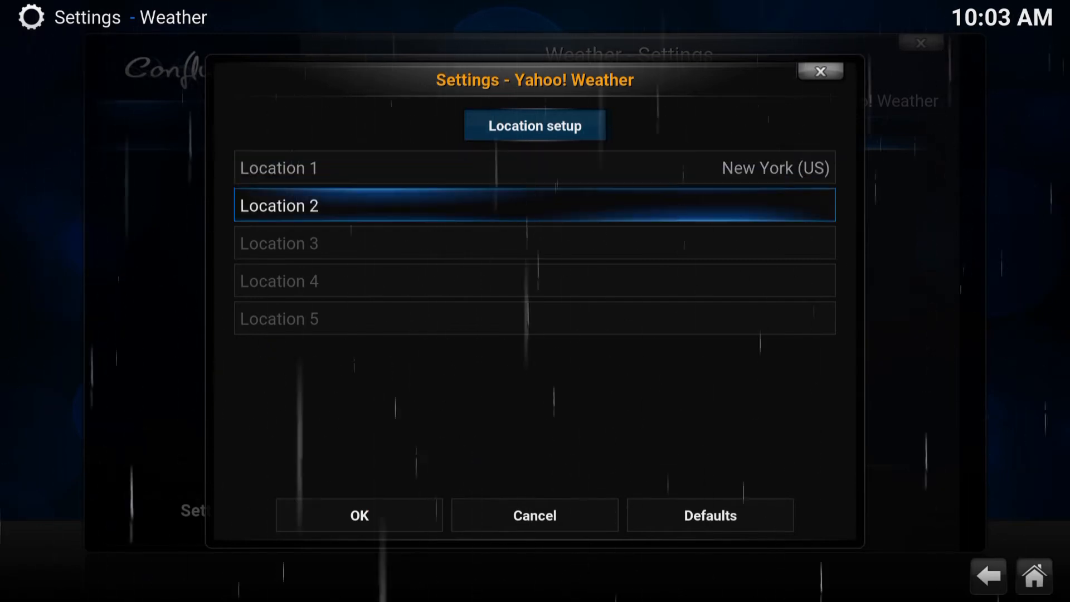
click(358, 515)
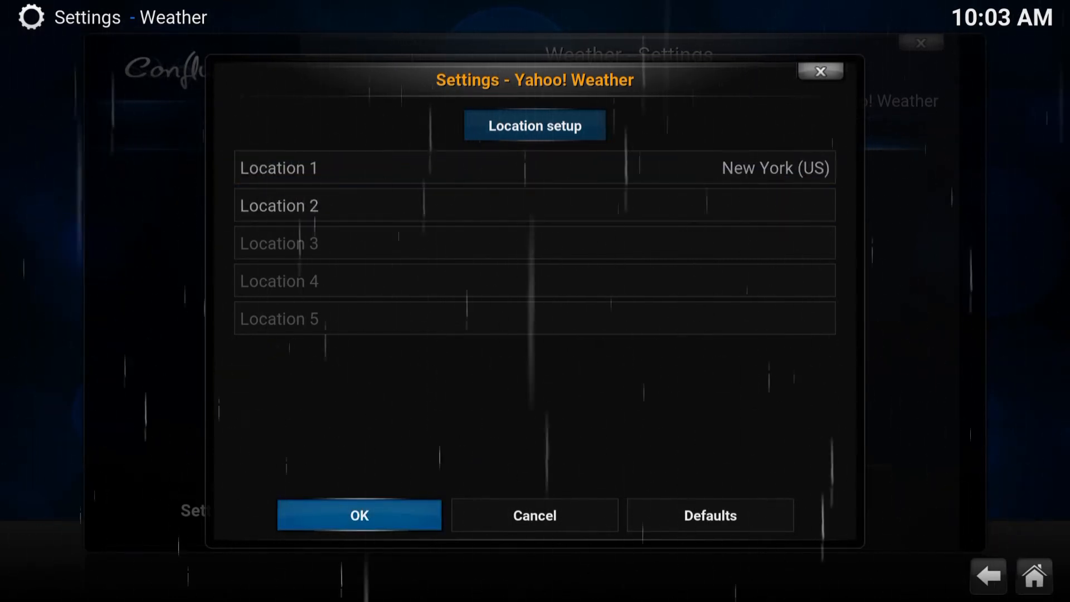
click(358, 515)
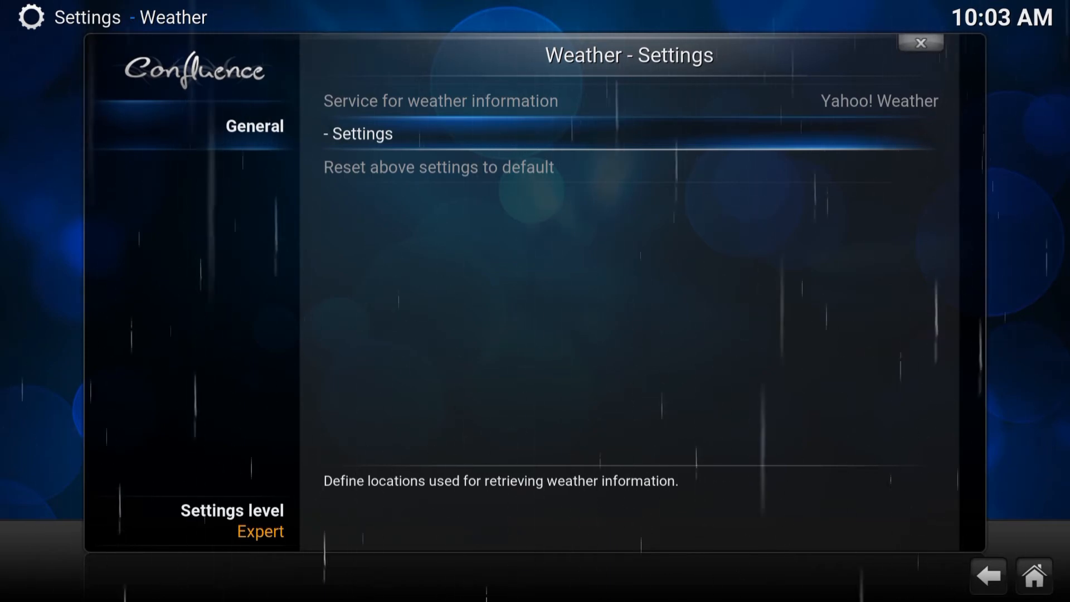
Step: Go home, open the New York weather page, and scroll through the daily forecast
click(987, 574)
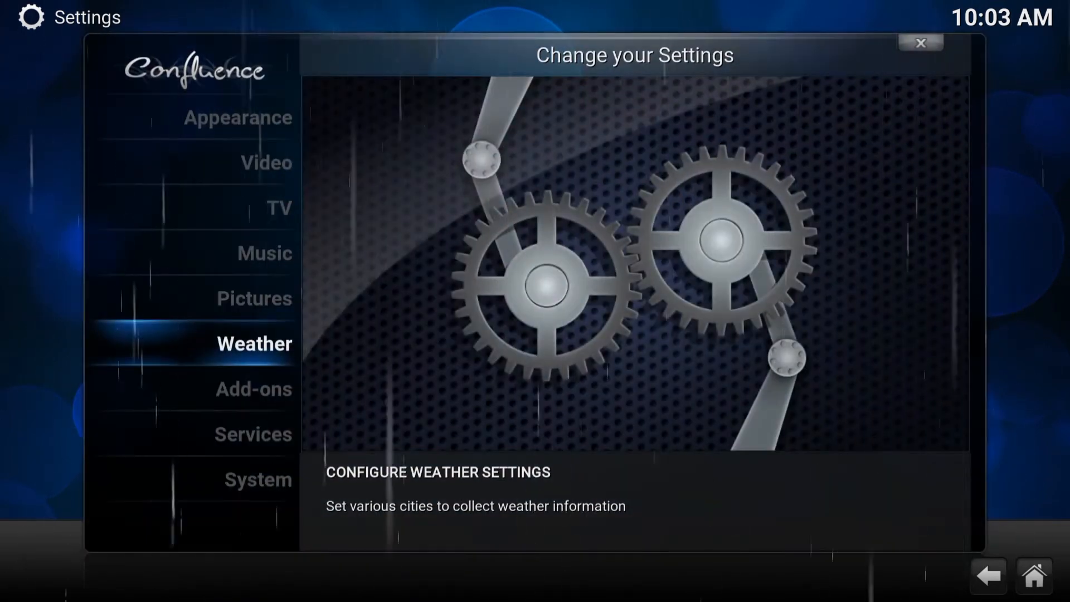
click(920, 42)
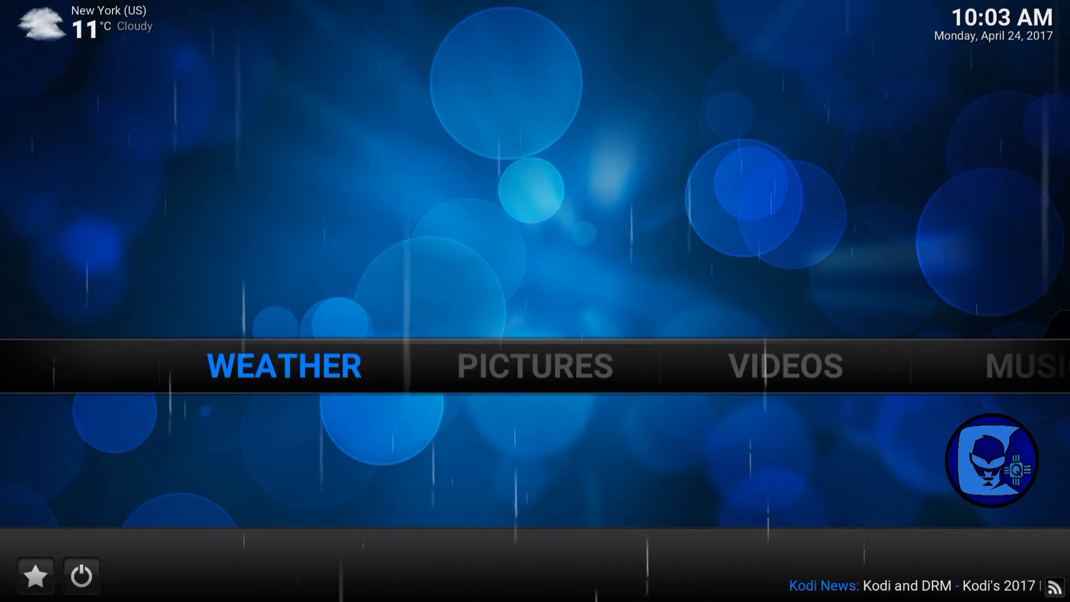
click(284, 365)
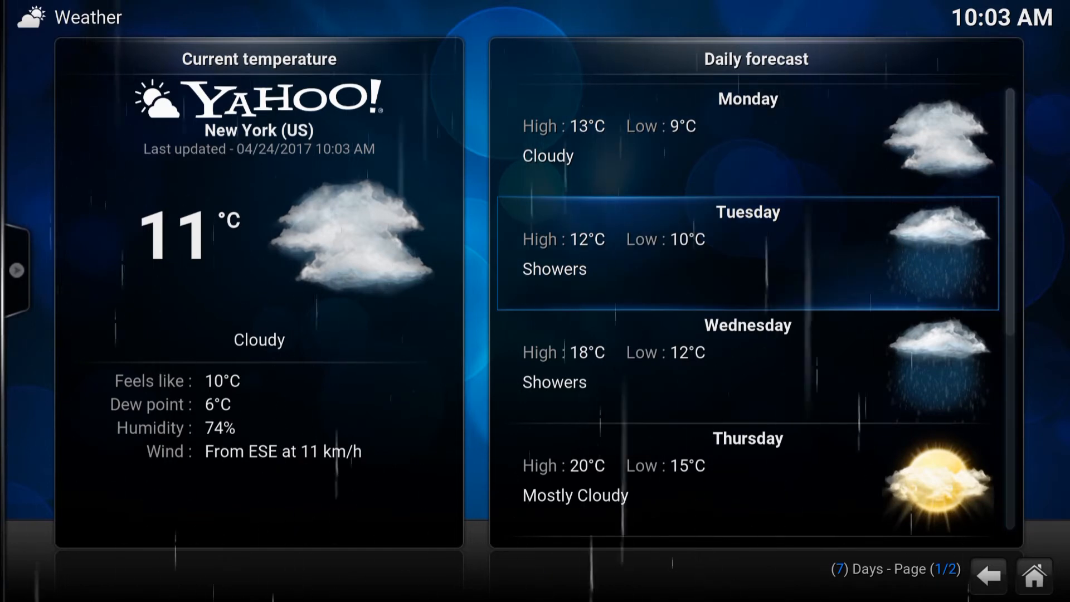
scroll(down, 3)
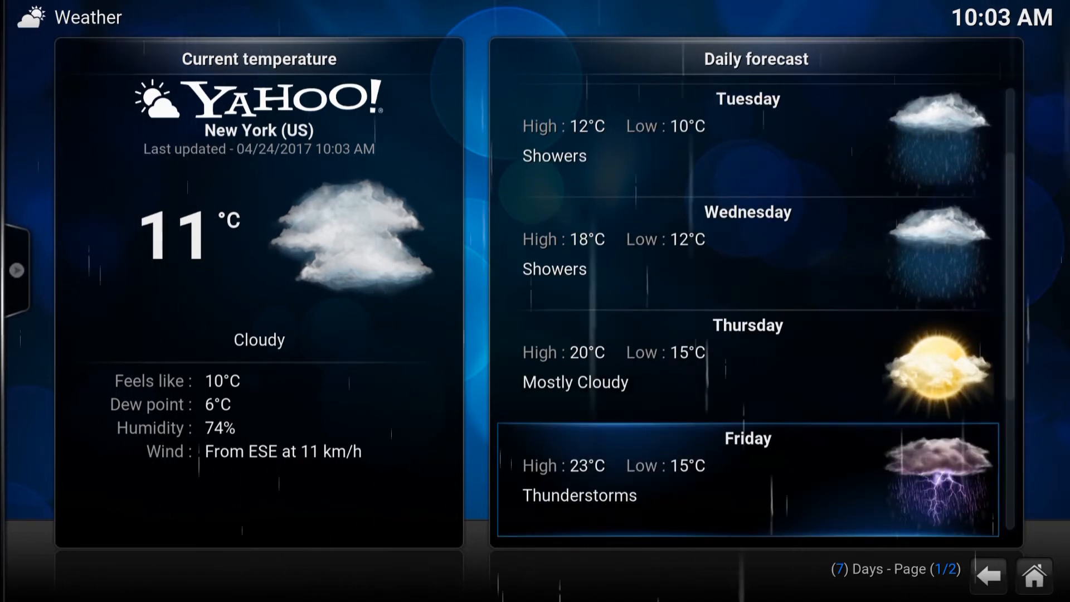
scroll(down, 3)
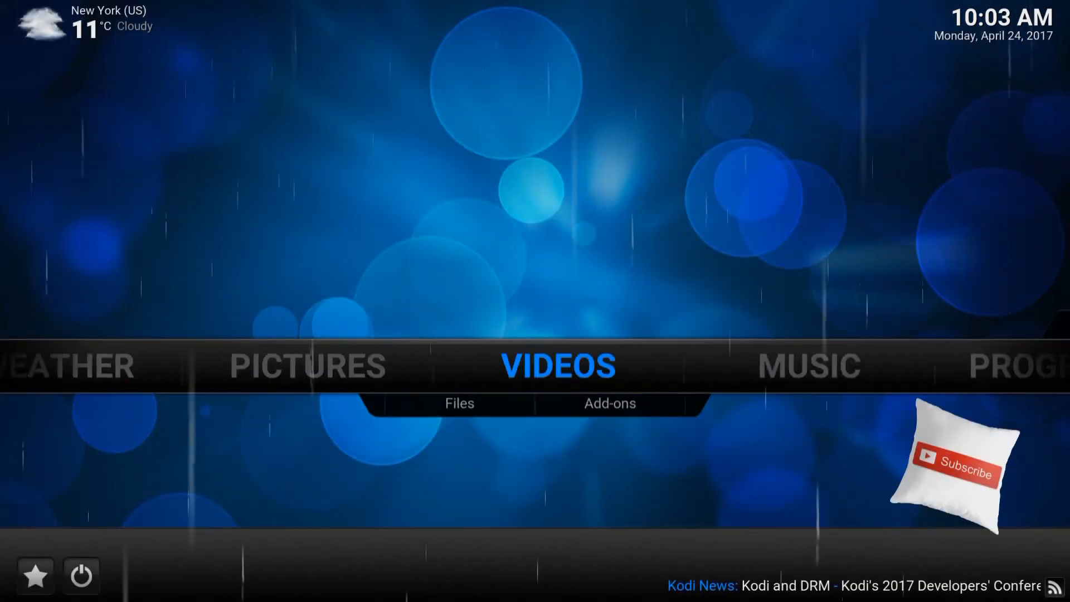
Step: Open Appearance > International and review temperature and speed units, keeping °C and km/h
scroll(right, 3)
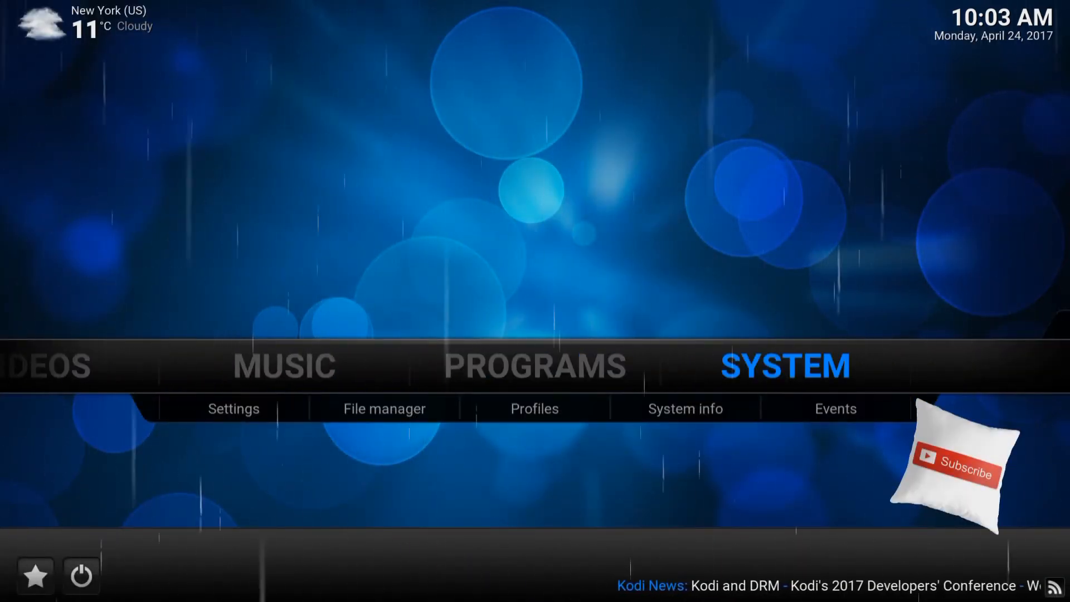
click(233, 408)
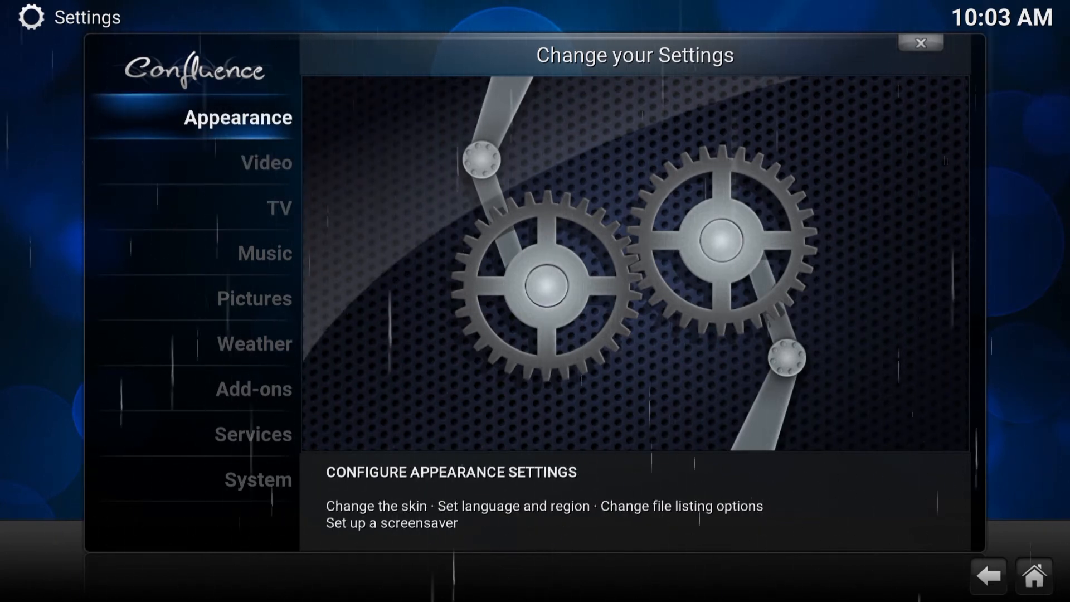
click(236, 118)
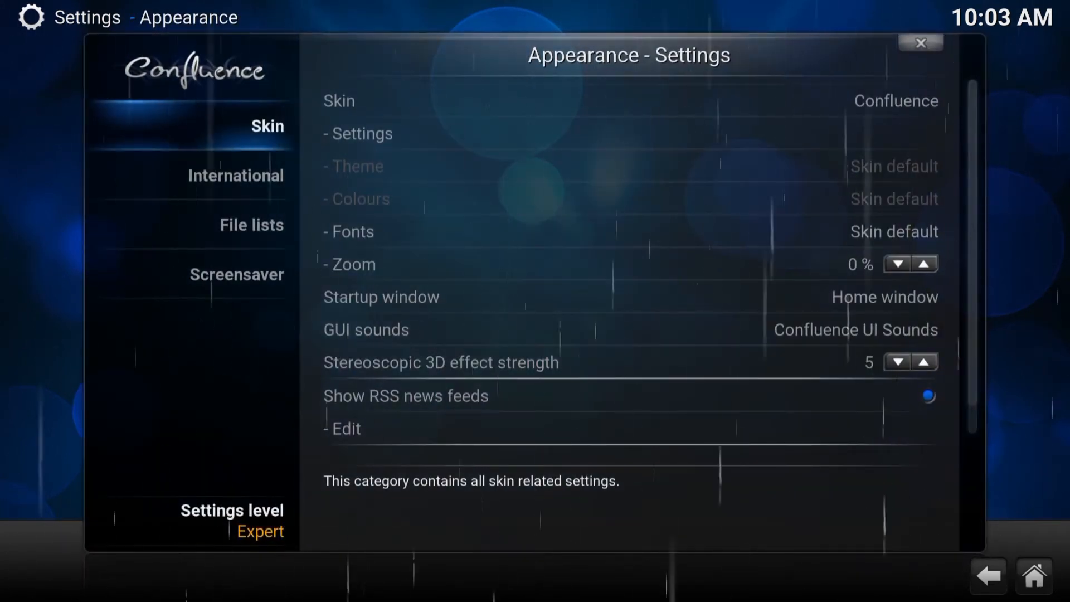
click(235, 176)
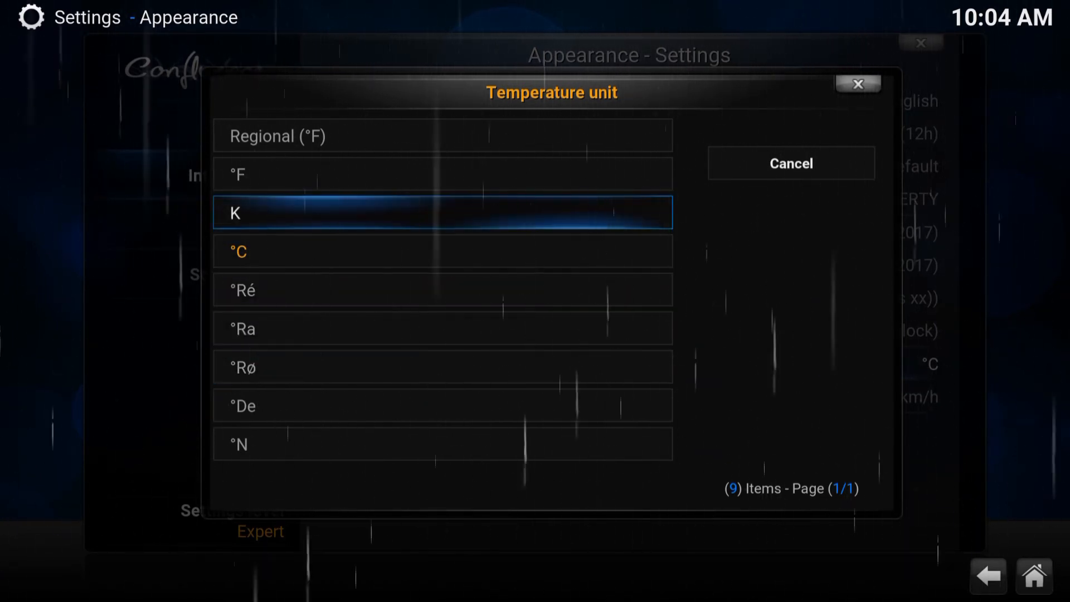
mouse_move(789, 162)
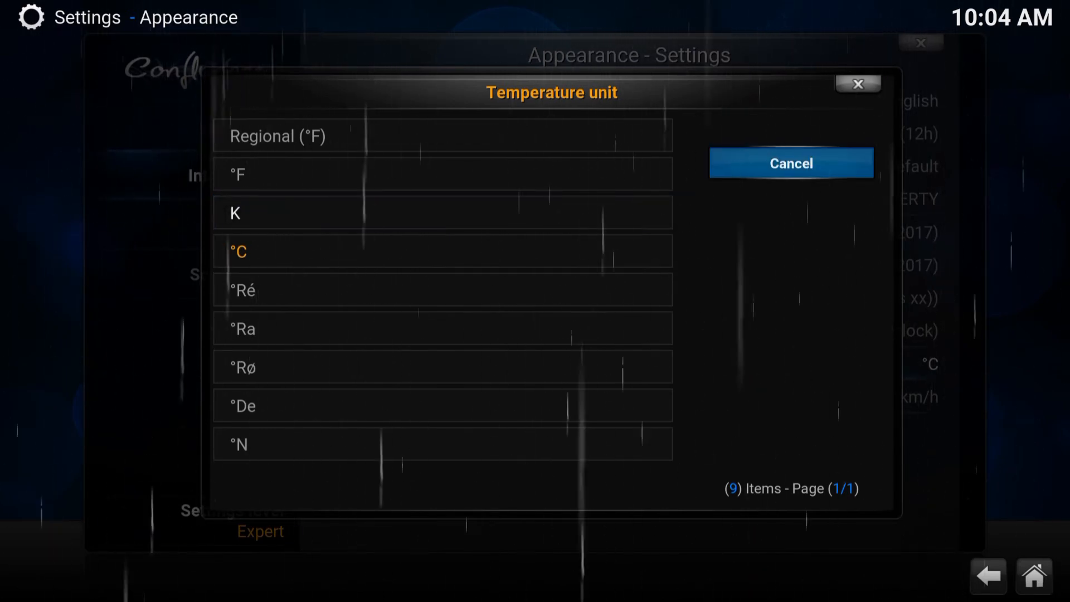
click(237, 252)
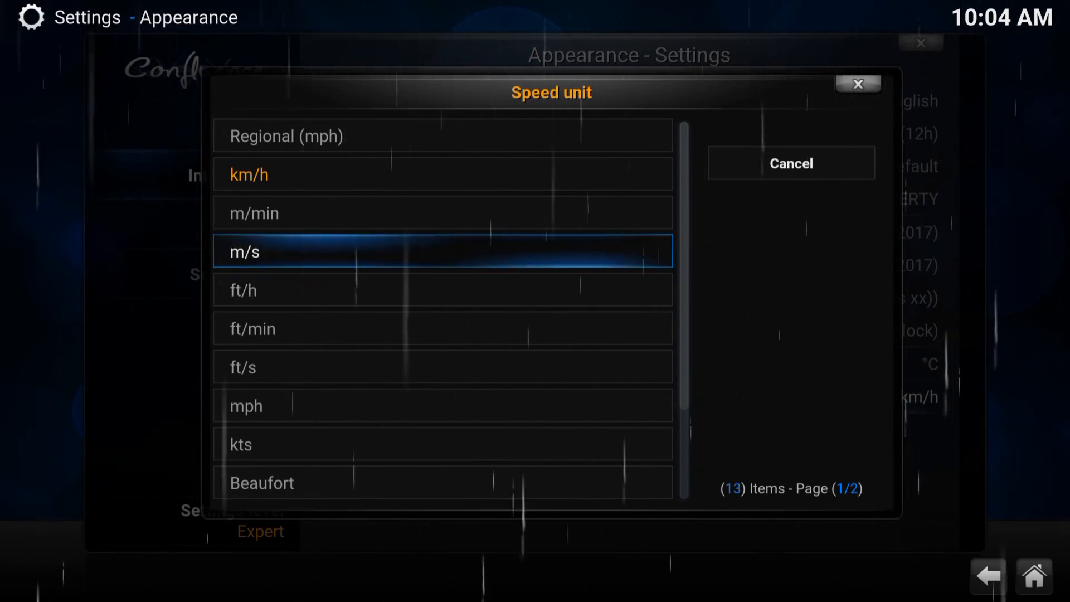
click(790, 163)
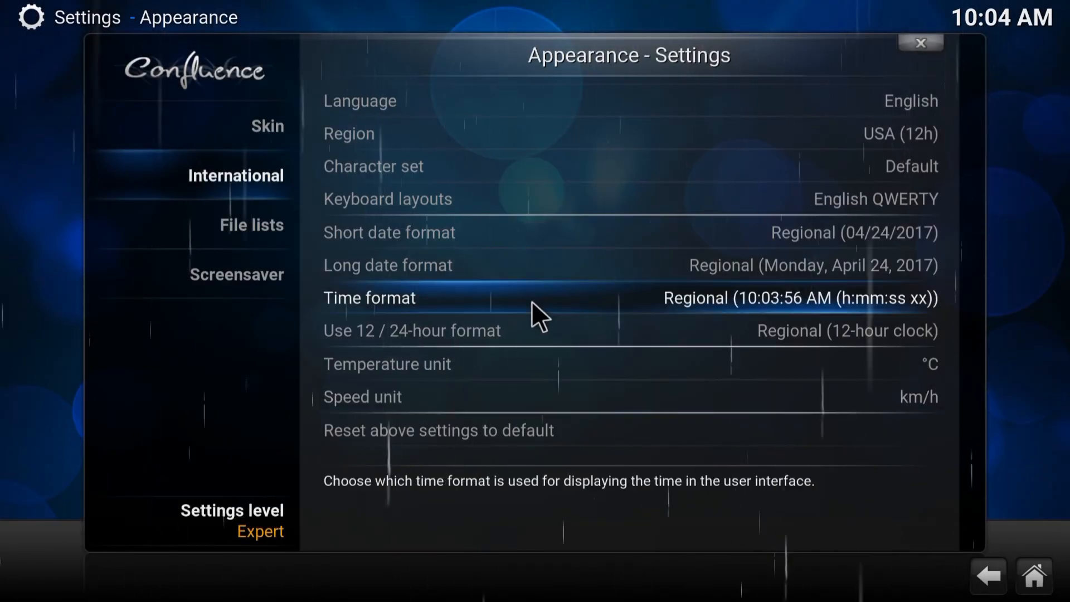
Step: Return home, where New York (US) weather reads 11 °C Cloudy
click(920, 43)
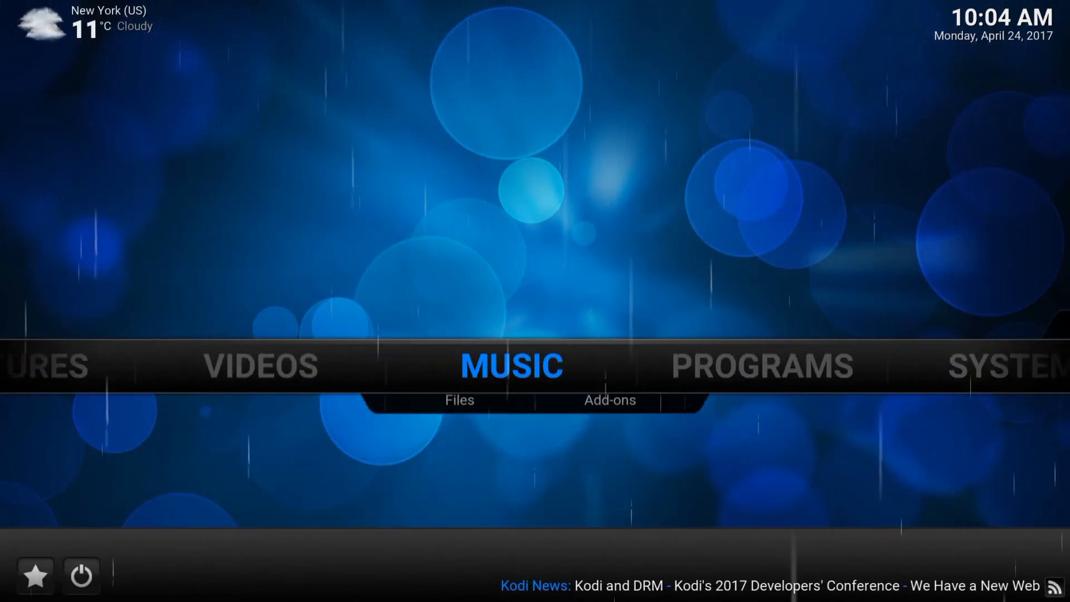
scroll(left, 3)
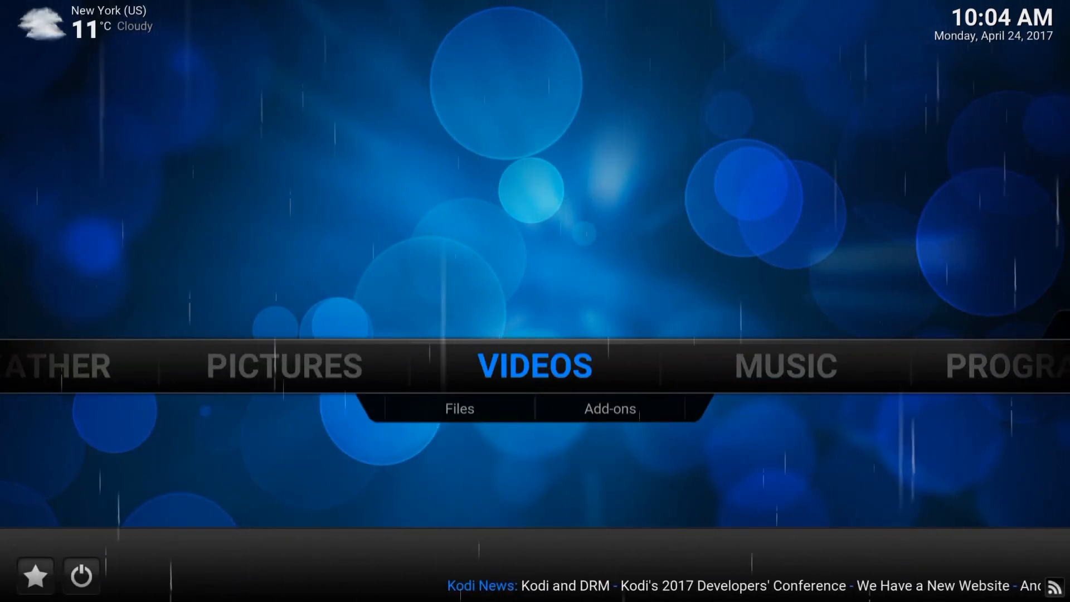